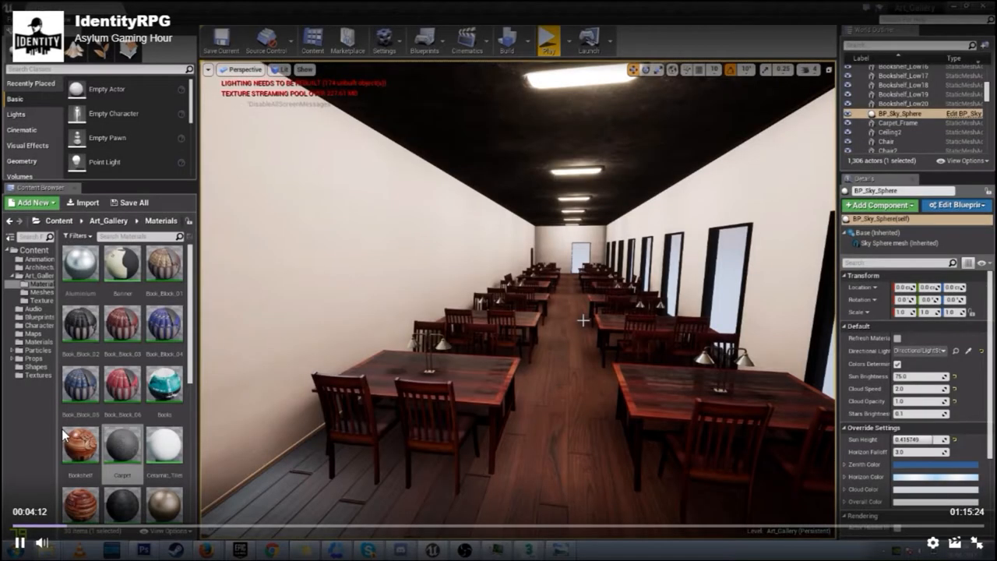
- Right-click in Windows Photo Viewer to move from the Table01 ornate table render to the next image
right_click(585, 322)
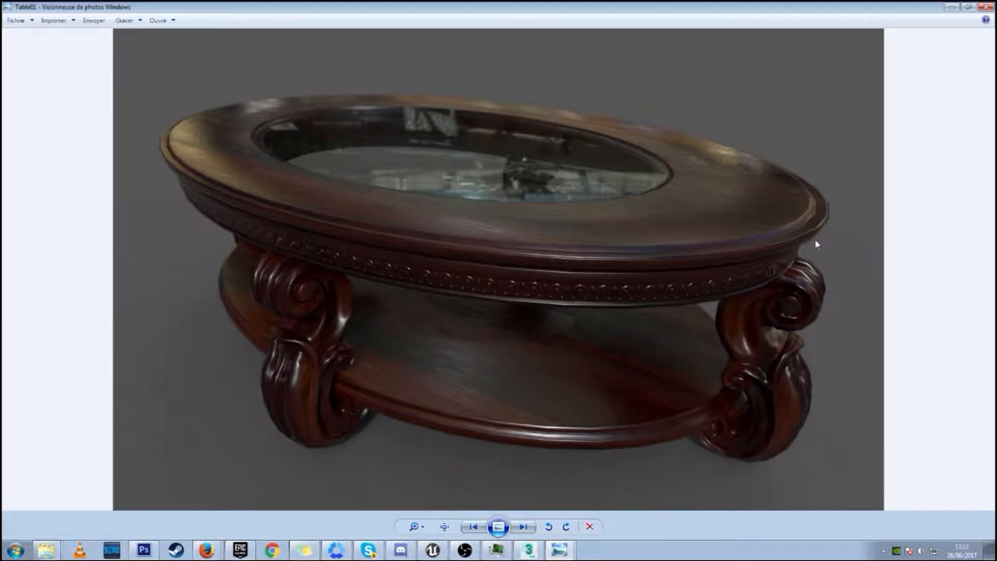
mouse_move(699, 189)
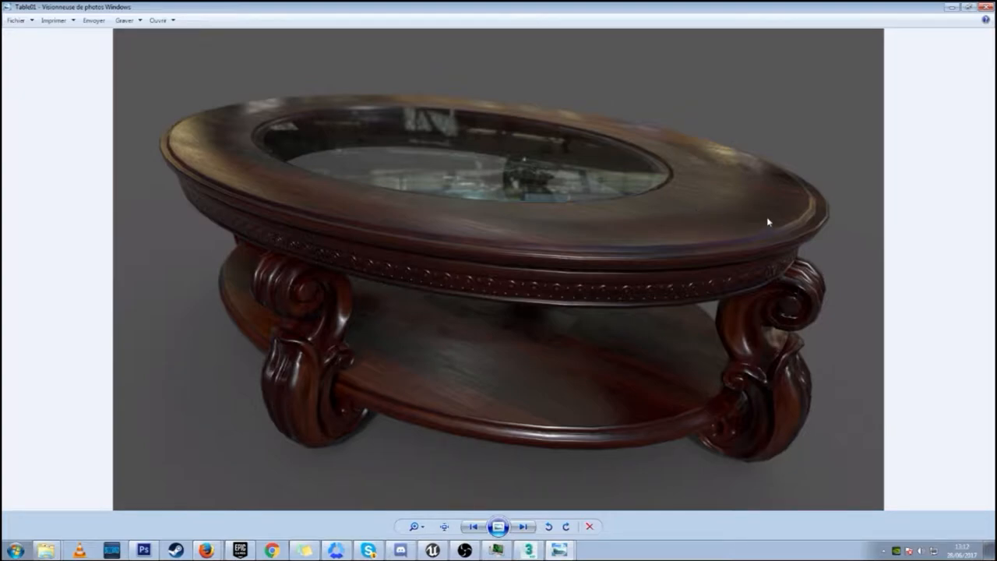
mouse_move(773, 221)
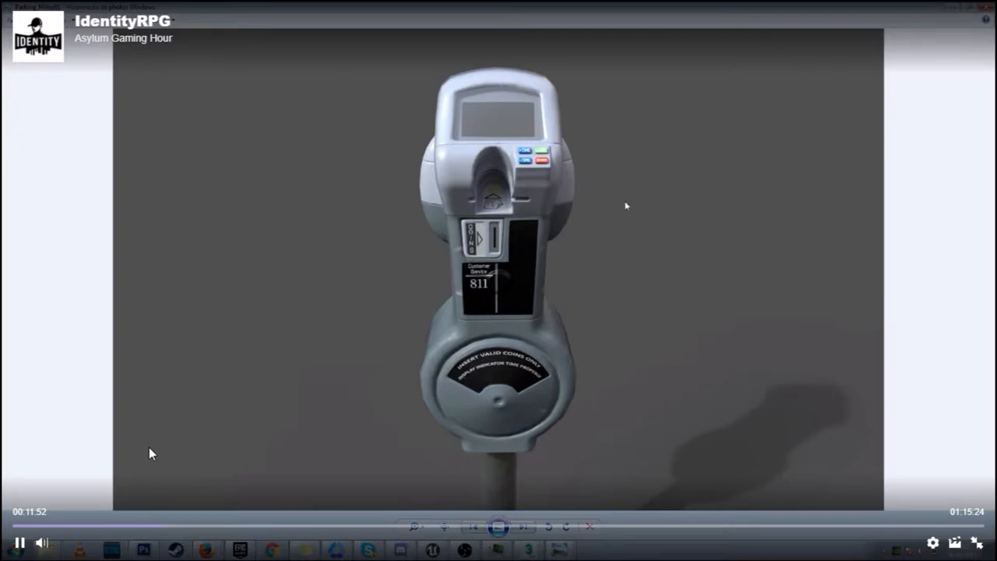
mouse_move(187, 501)
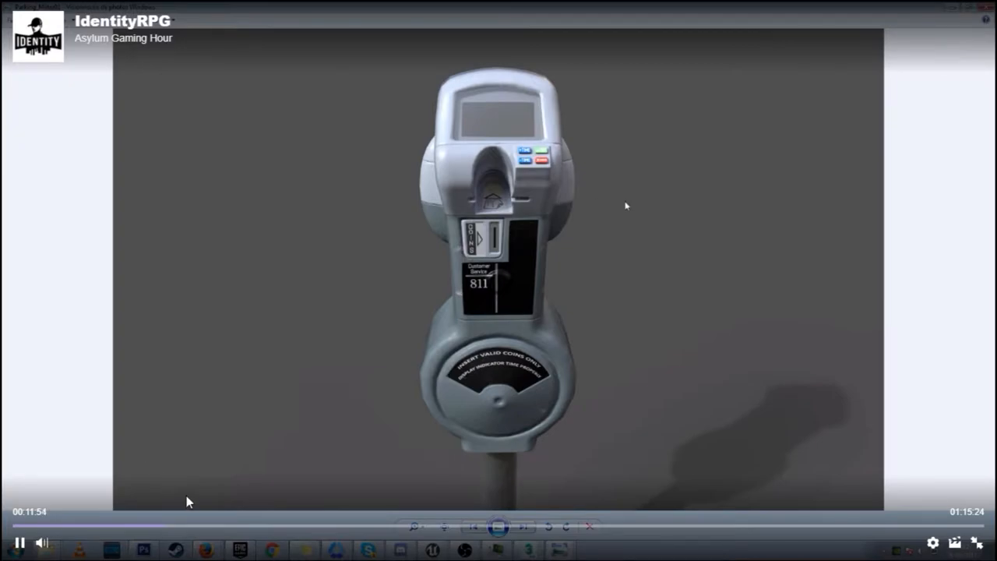